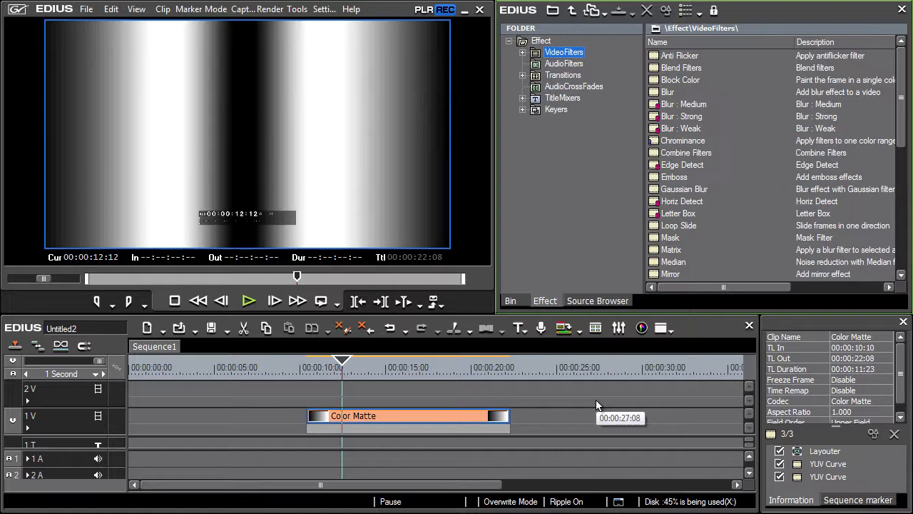
{"action": "mouse_move", "coordinate": [595, 369]}
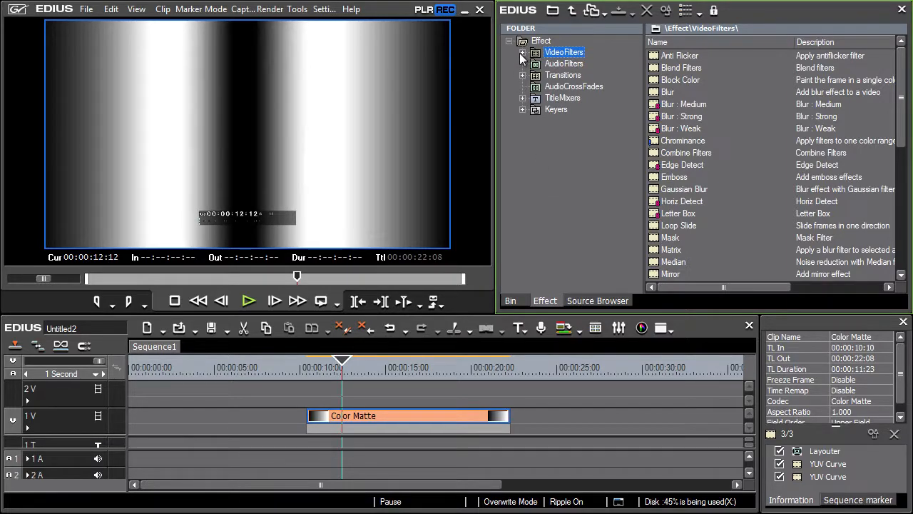
Step: Expand the VideoFilters folder to show Color Correction and After Effects Plug-in subfolders
{"action": "left_click", "coordinate": [522, 52]}
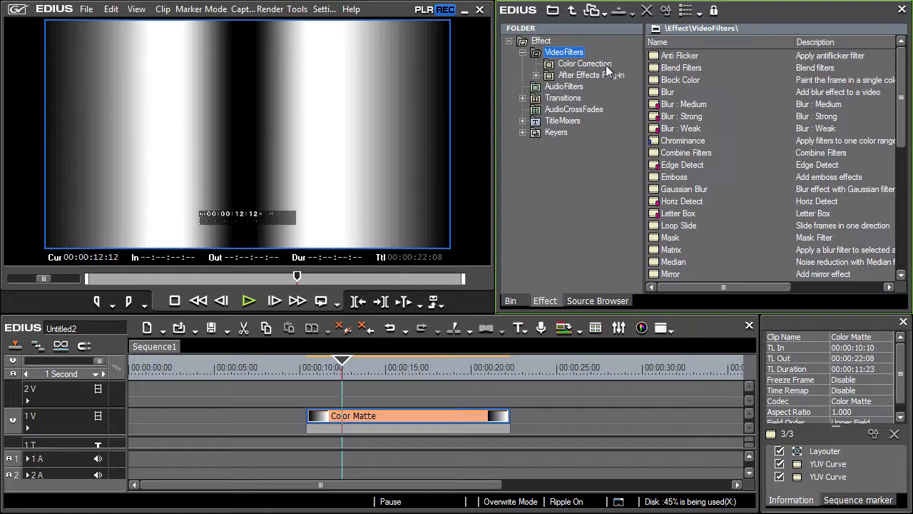
{"action": "mouse_move", "coordinate": [606, 73]}
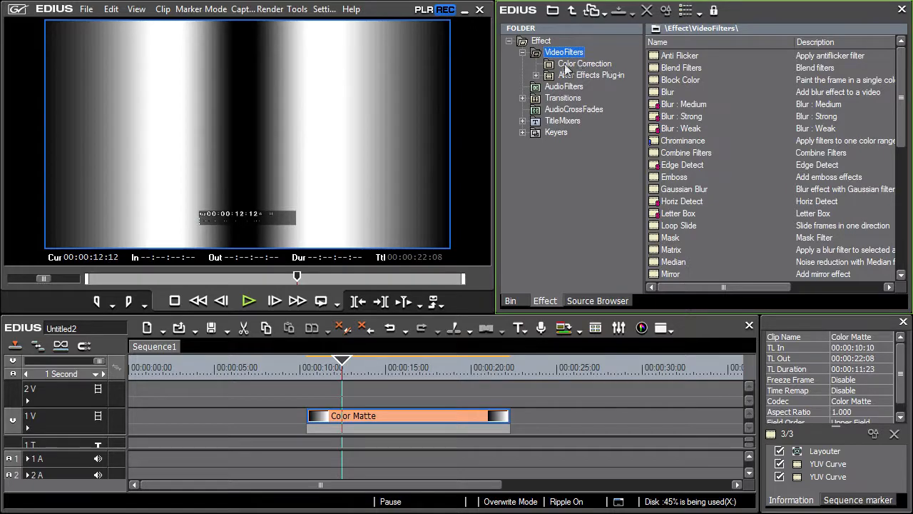
Step: Browse the Color Correction filters: 3-Way Color Correction, Color Balance and Color Wheel
{"action": "left_click", "coordinate": [583, 64]}
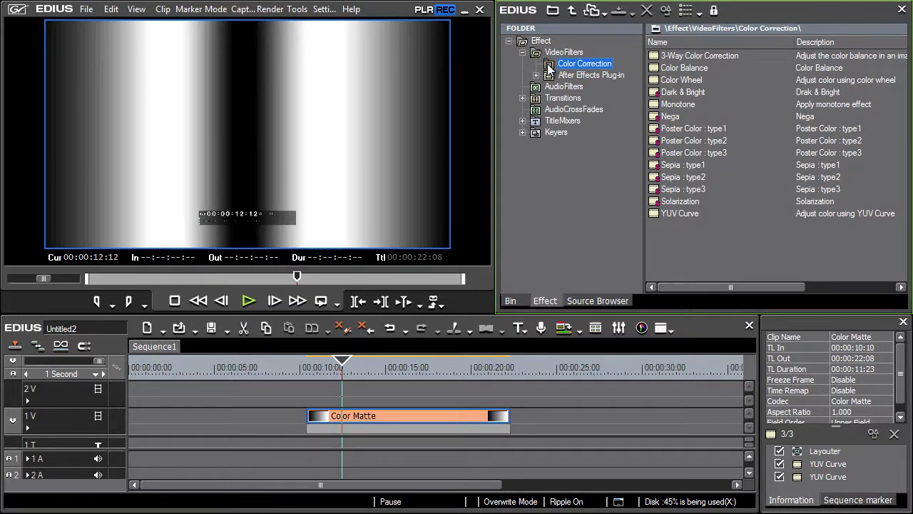
{"action": "left_click", "coordinate": [699, 55]}
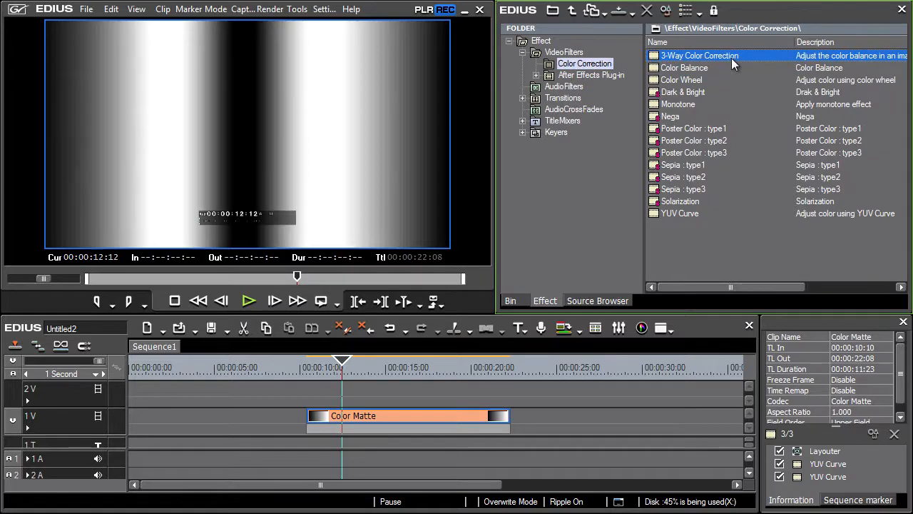
{"action": "left_click", "coordinate": [684, 67]}
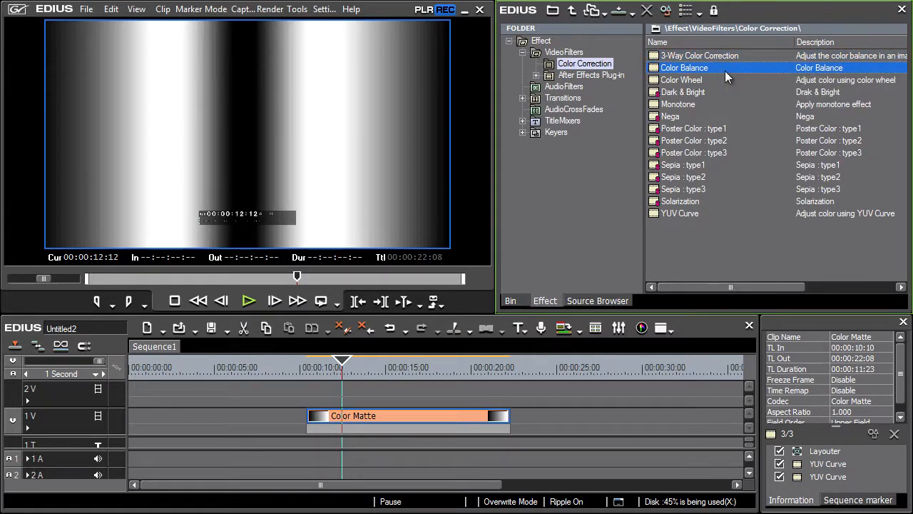
{"action": "left_click", "coordinate": [681, 79]}
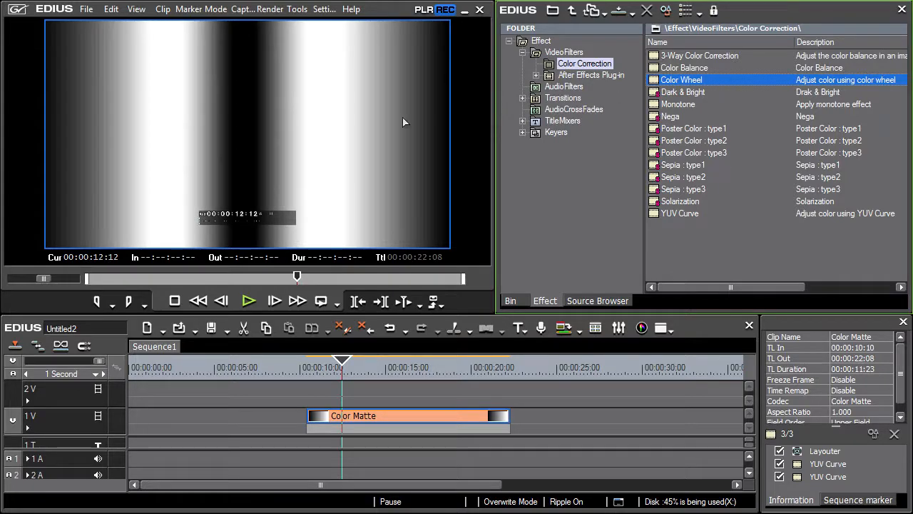
{"action": "mouse_move", "coordinate": [362, 129]}
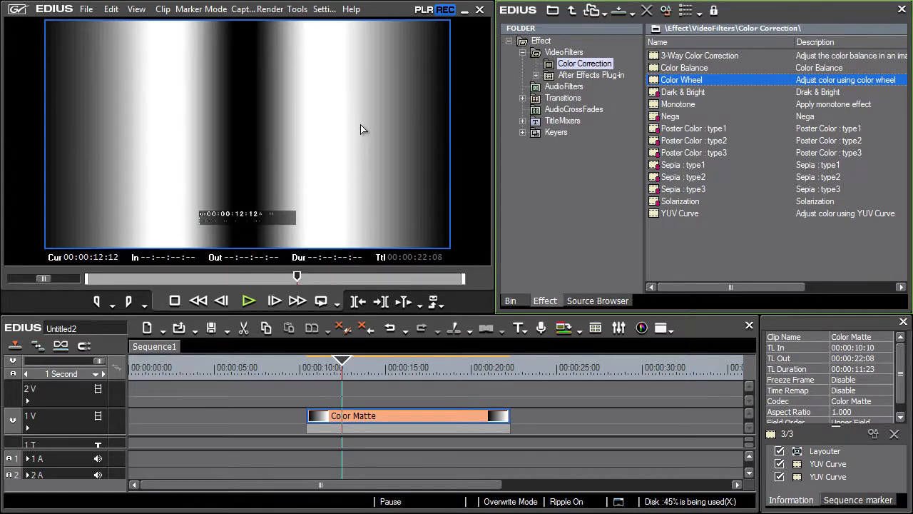
{"action": "mouse_move", "coordinate": [403, 131]}
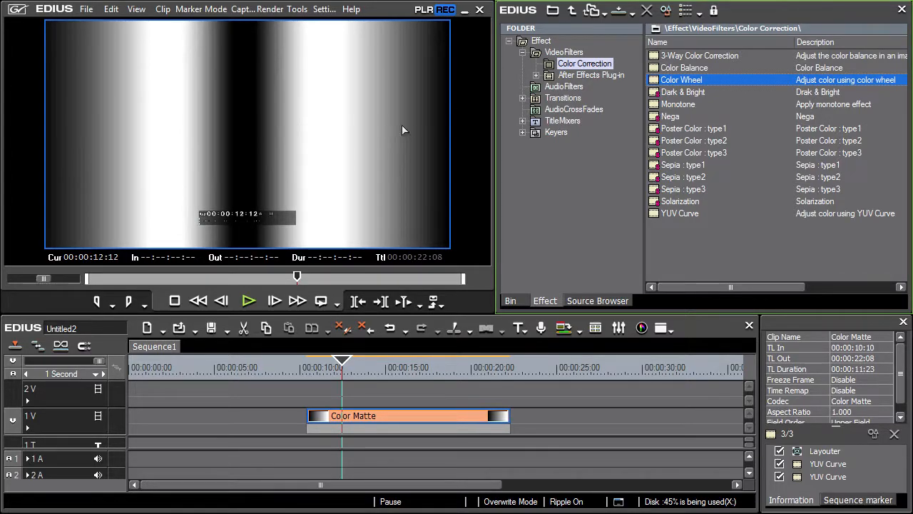
{"action": "mouse_move", "coordinate": [135, 146]}
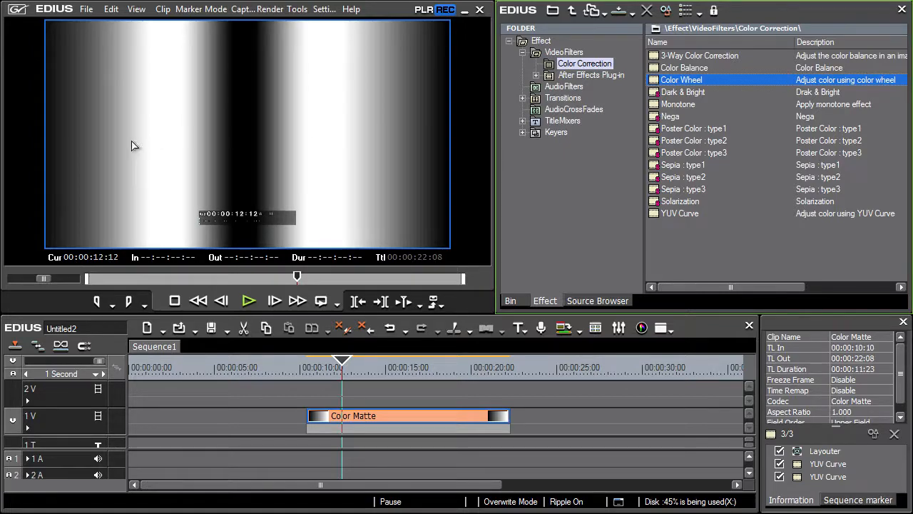
{"action": "mouse_move", "coordinate": [156, 159]}
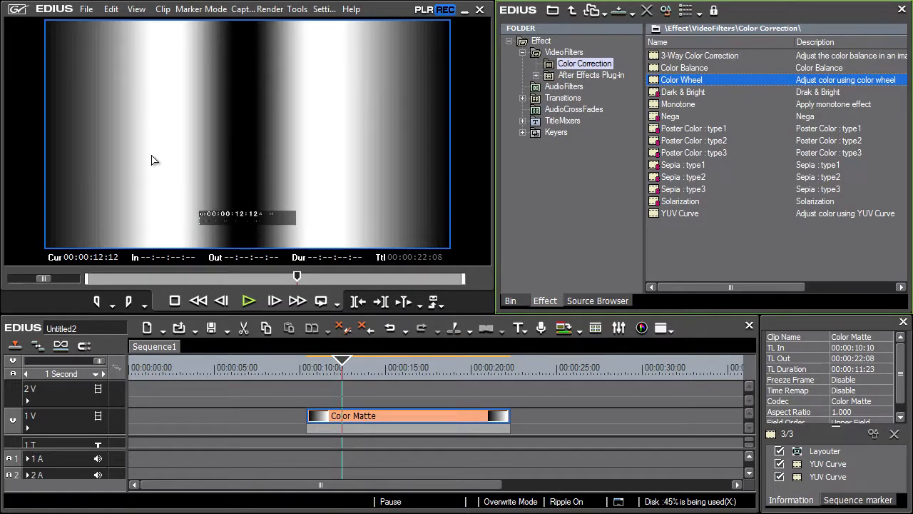
Step: Bring up Project Settings via the Settings menu and begin changing the current setting
{"action": "left_click", "coordinate": [324, 8]}
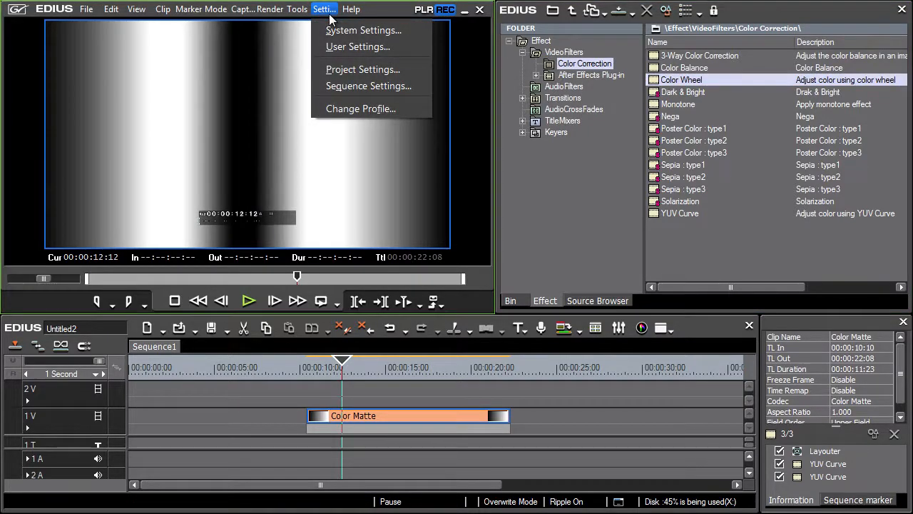
{"action": "mouse_move", "coordinate": [362, 69]}
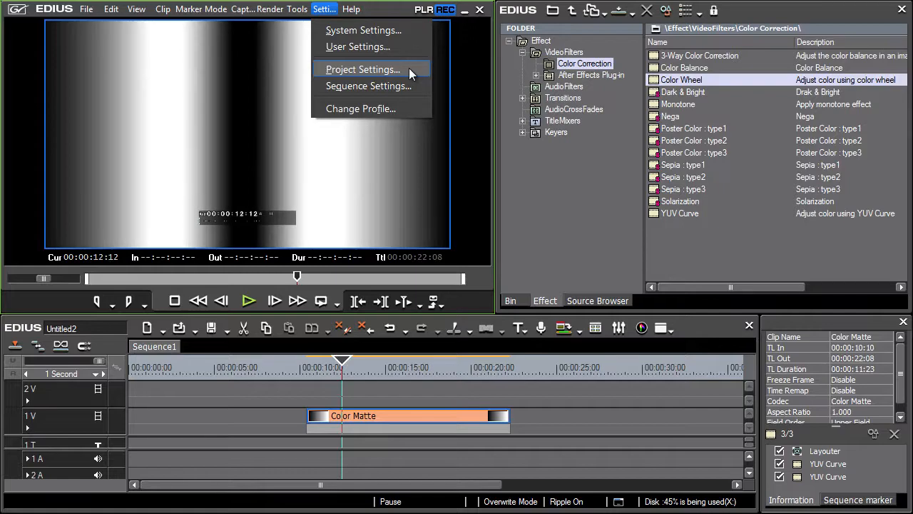
{"action": "left_click", "coordinate": [363, 69]}
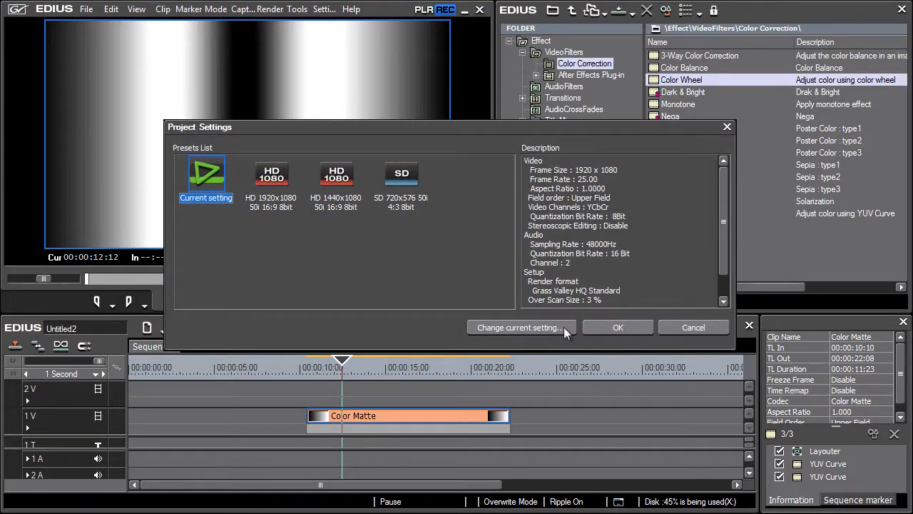
{"action": "left_click", "coordinate": [518, 327]}
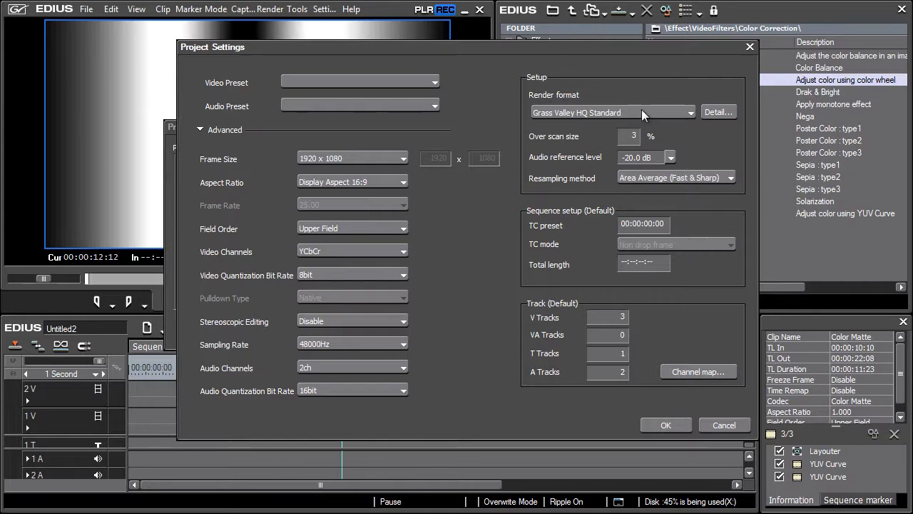
Step: Set render format to Grass Valley HQX Fine with 10bit video quantization and apply it
{"action": "left_click", "coordinate": [689, 112]}
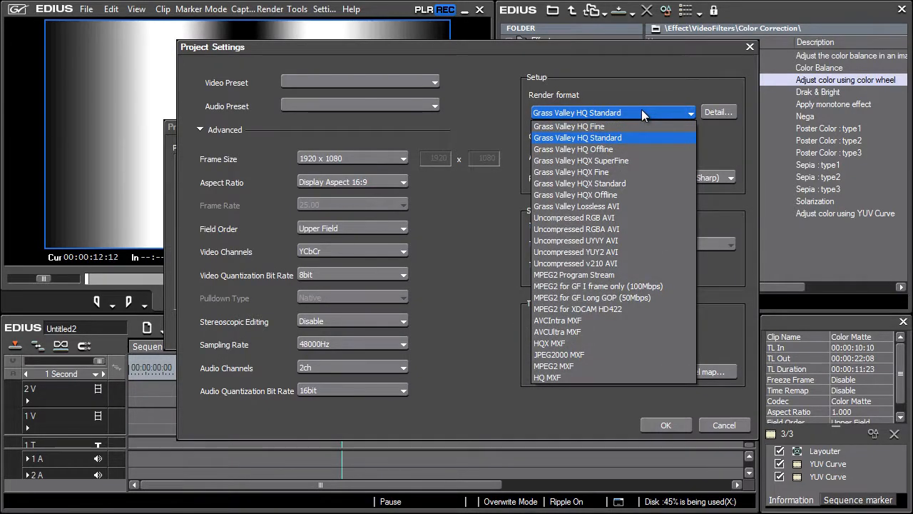
{"action": "mouse_move", "coordinate": [613, 159]}
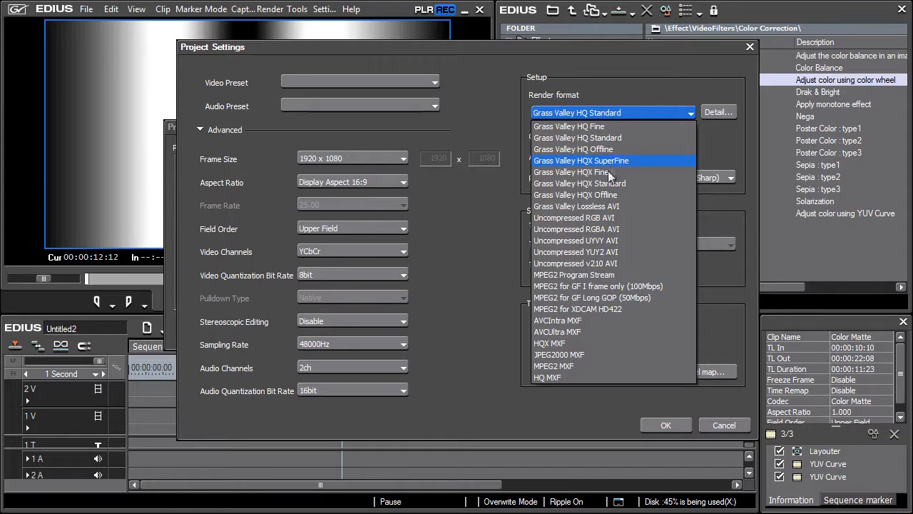
{"action": "left_click", "coordinate": [581, 172]}
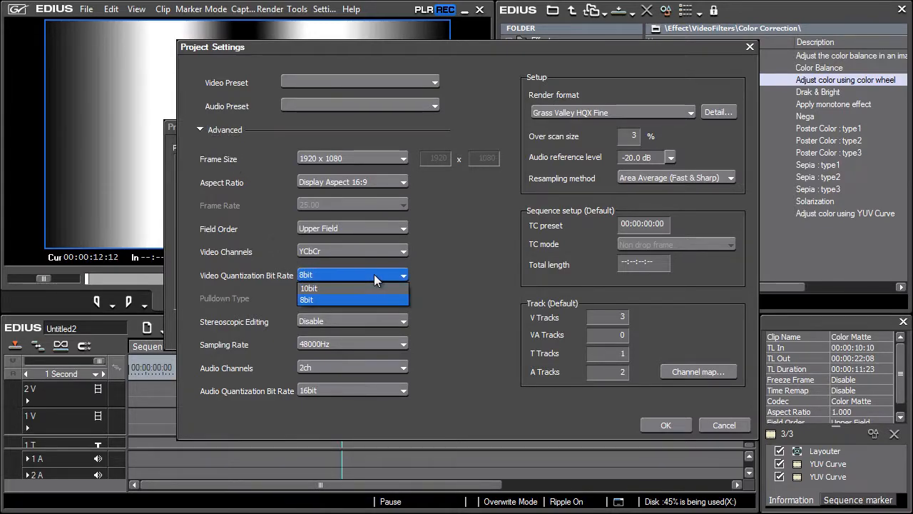
{"action": "left_click", "coordinate": [309, 288]}
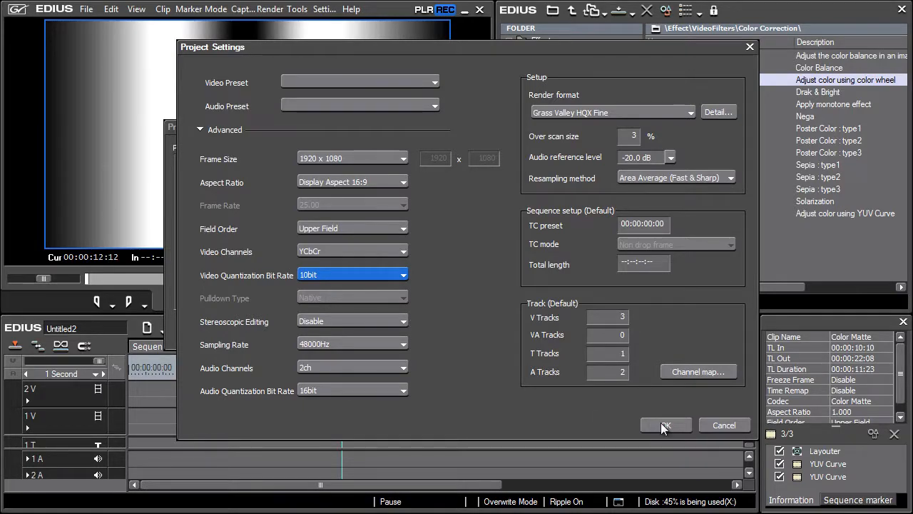
{"action": "left_click", "coordinate": [665, 425]}
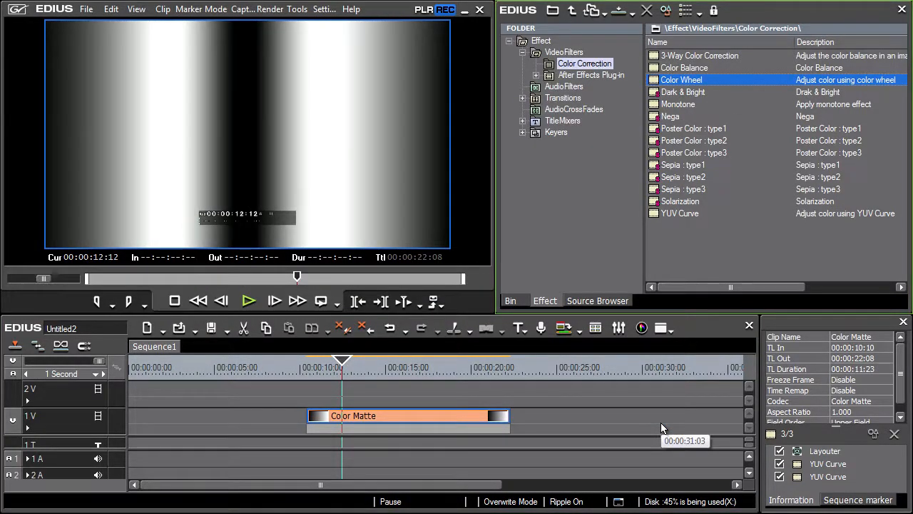
{"action": "mouse_move", "coordinate": [342, 160]}
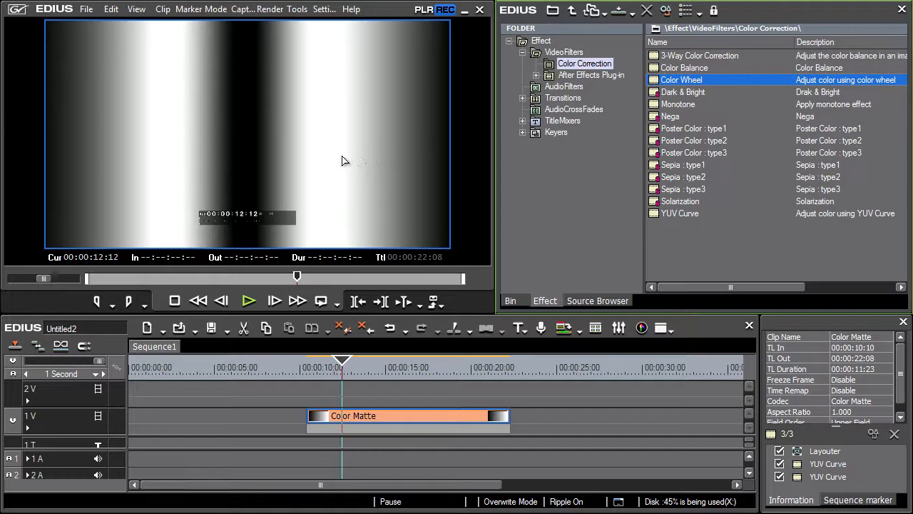
{"action": "mouse_move", "coordinate": [106, 155]}
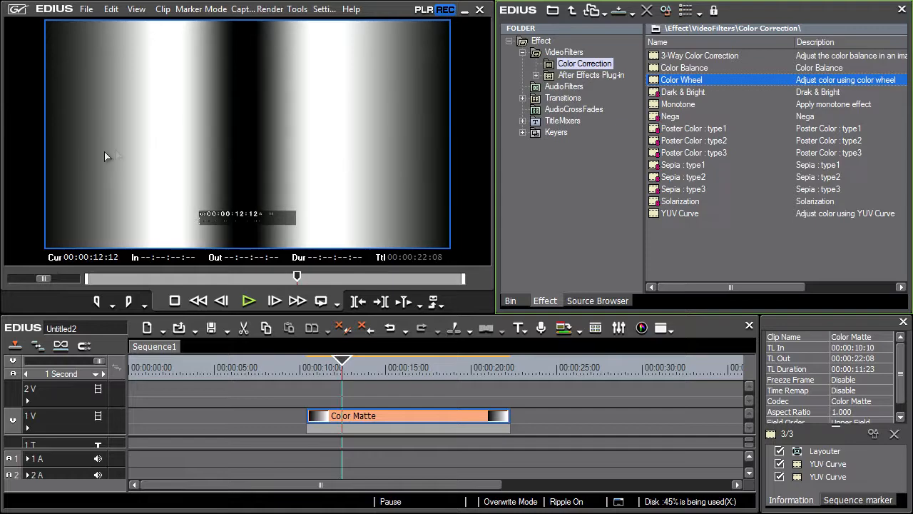